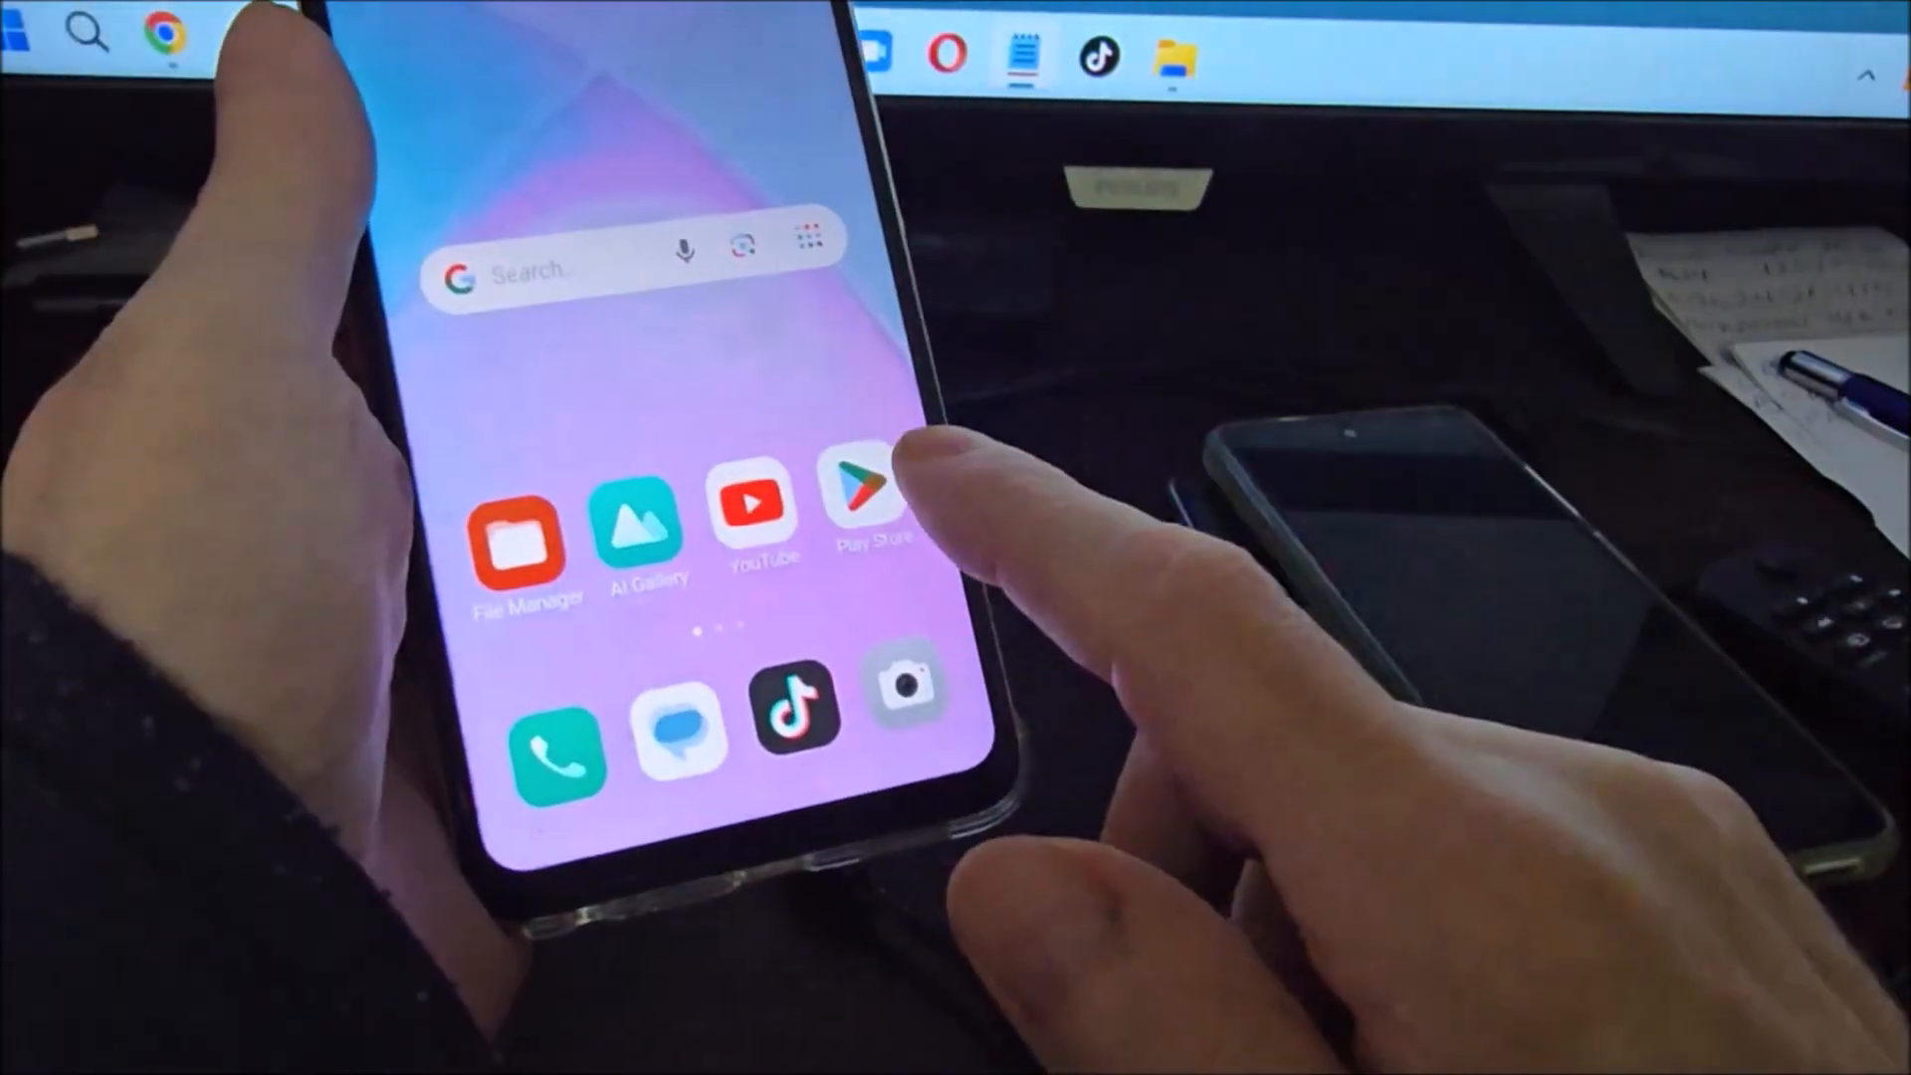
- Launch Google Play Store and search for Floating Apps by LWi s.r.o
left_click(864, 499)
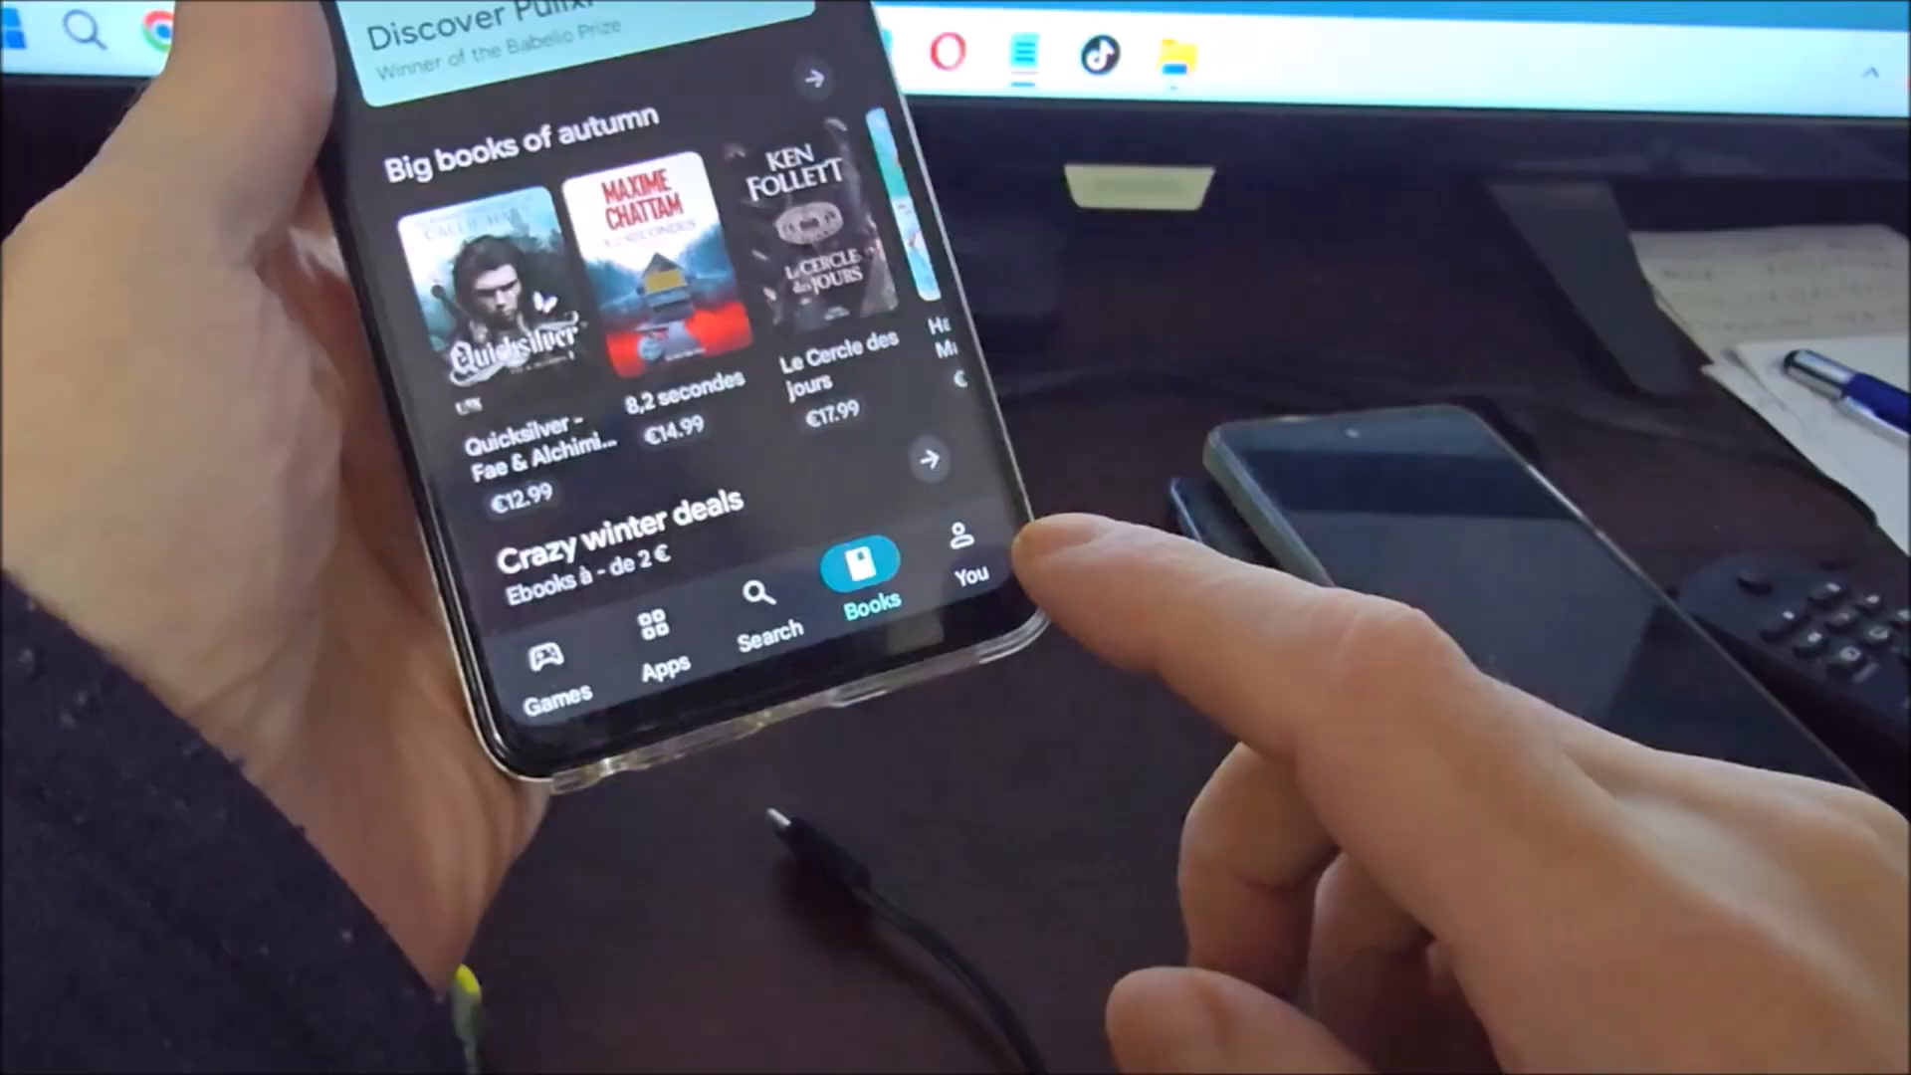
left_click(962, 561)
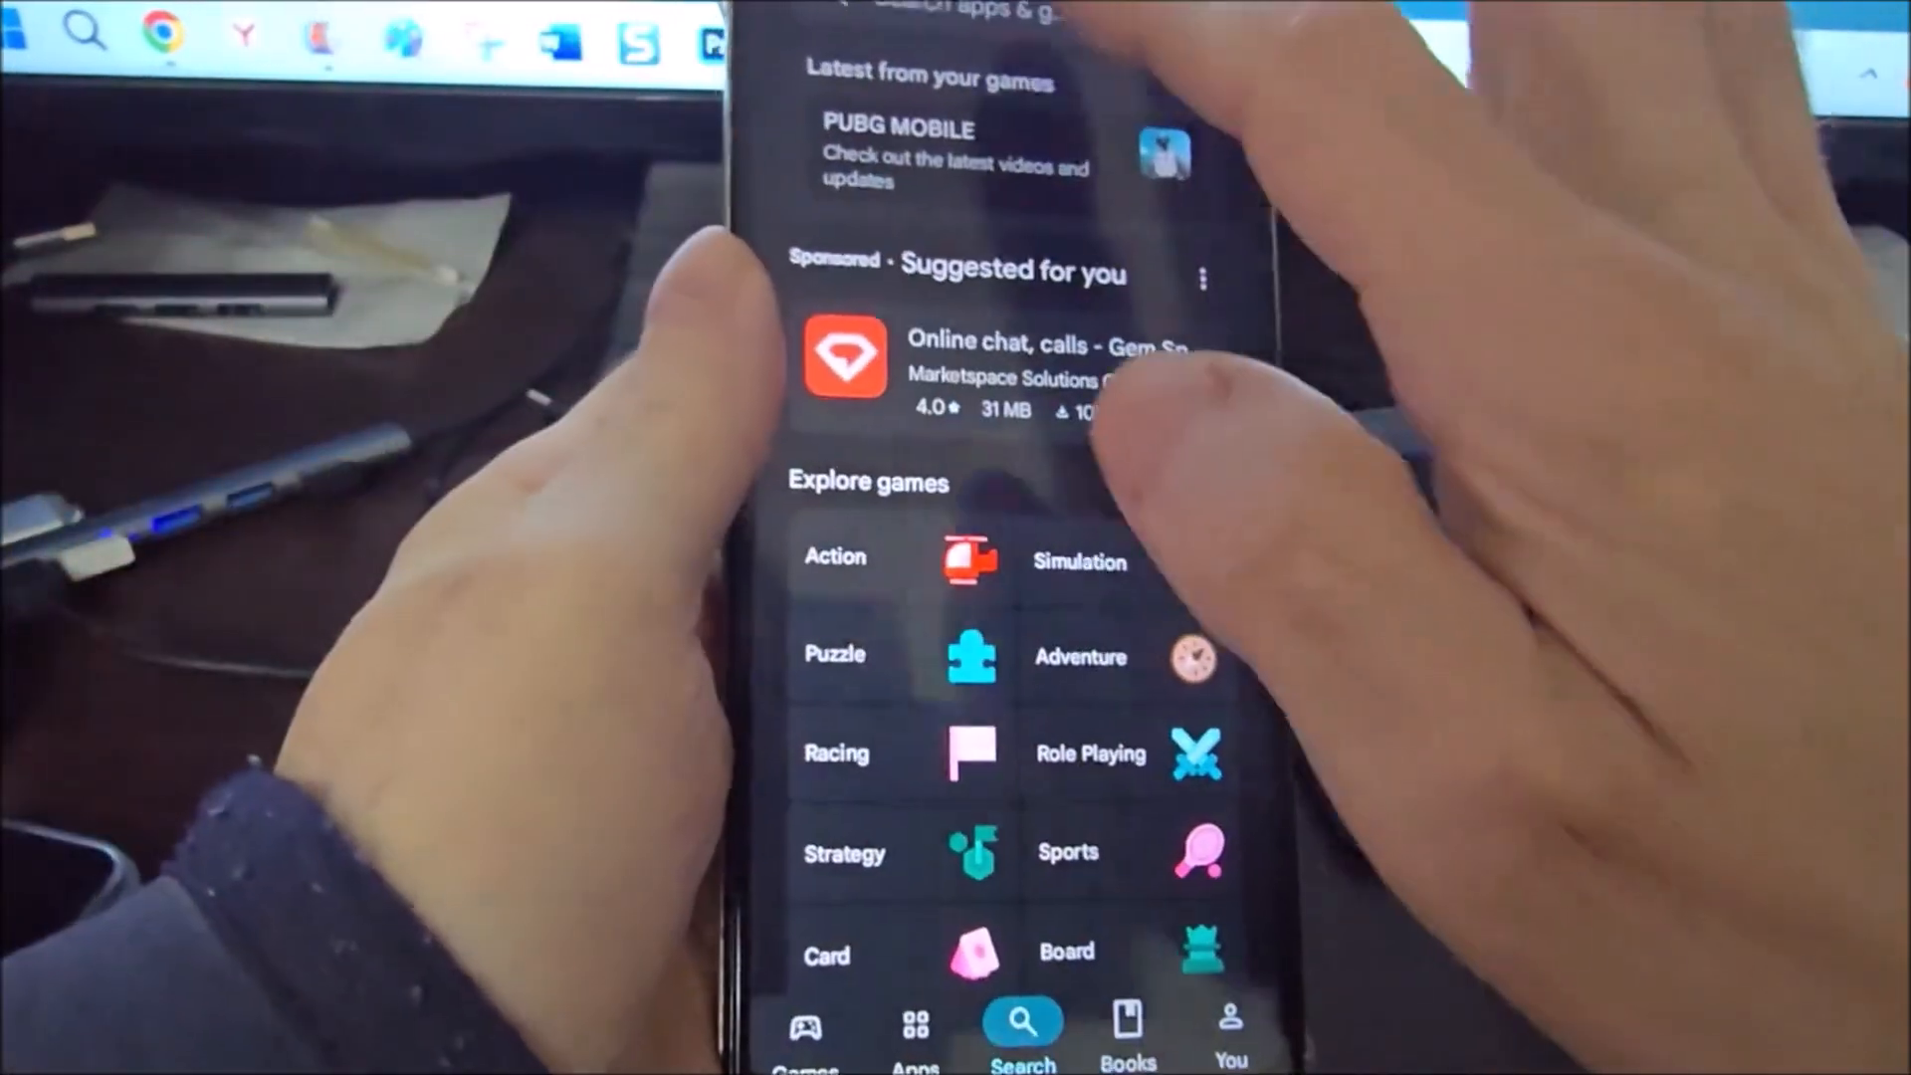
left_click(1021, 1024)
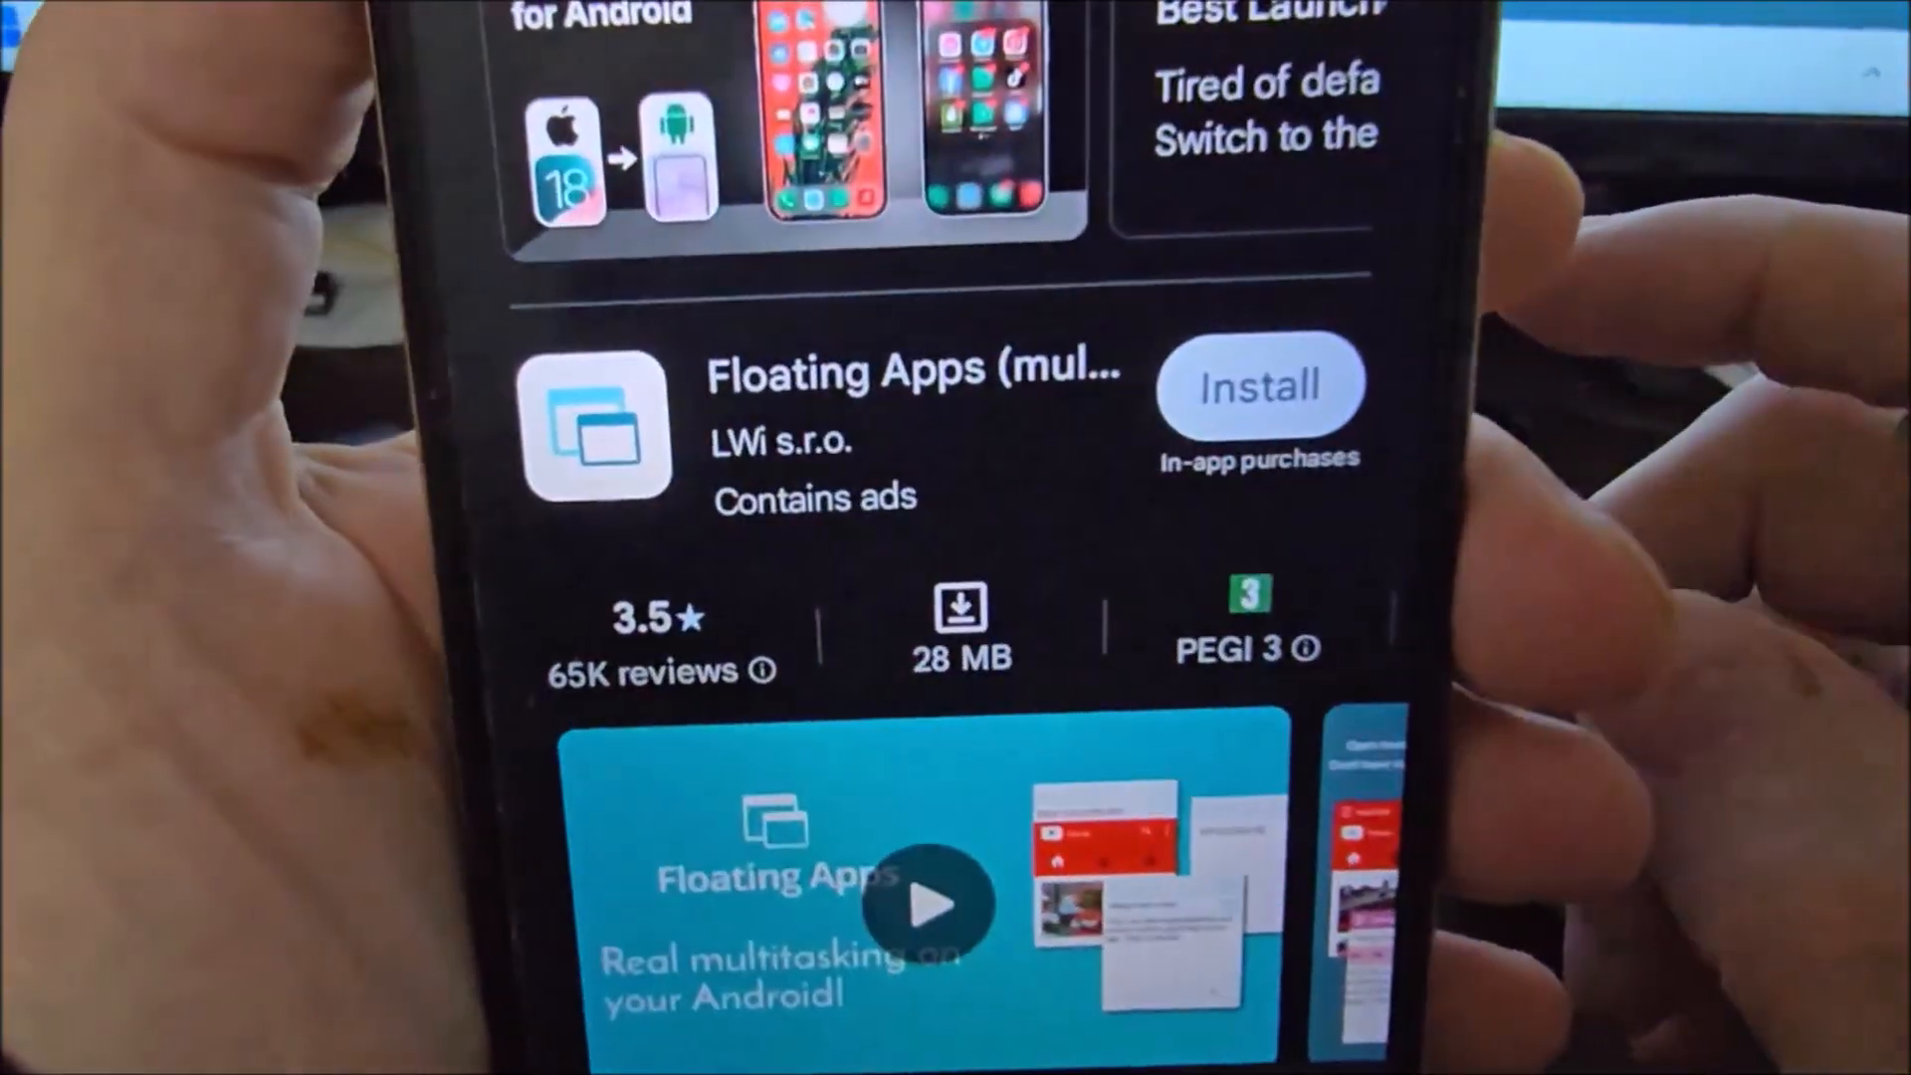
- Install Floating Apps and open it to its permissions setup screen
left_click(1261, 384)
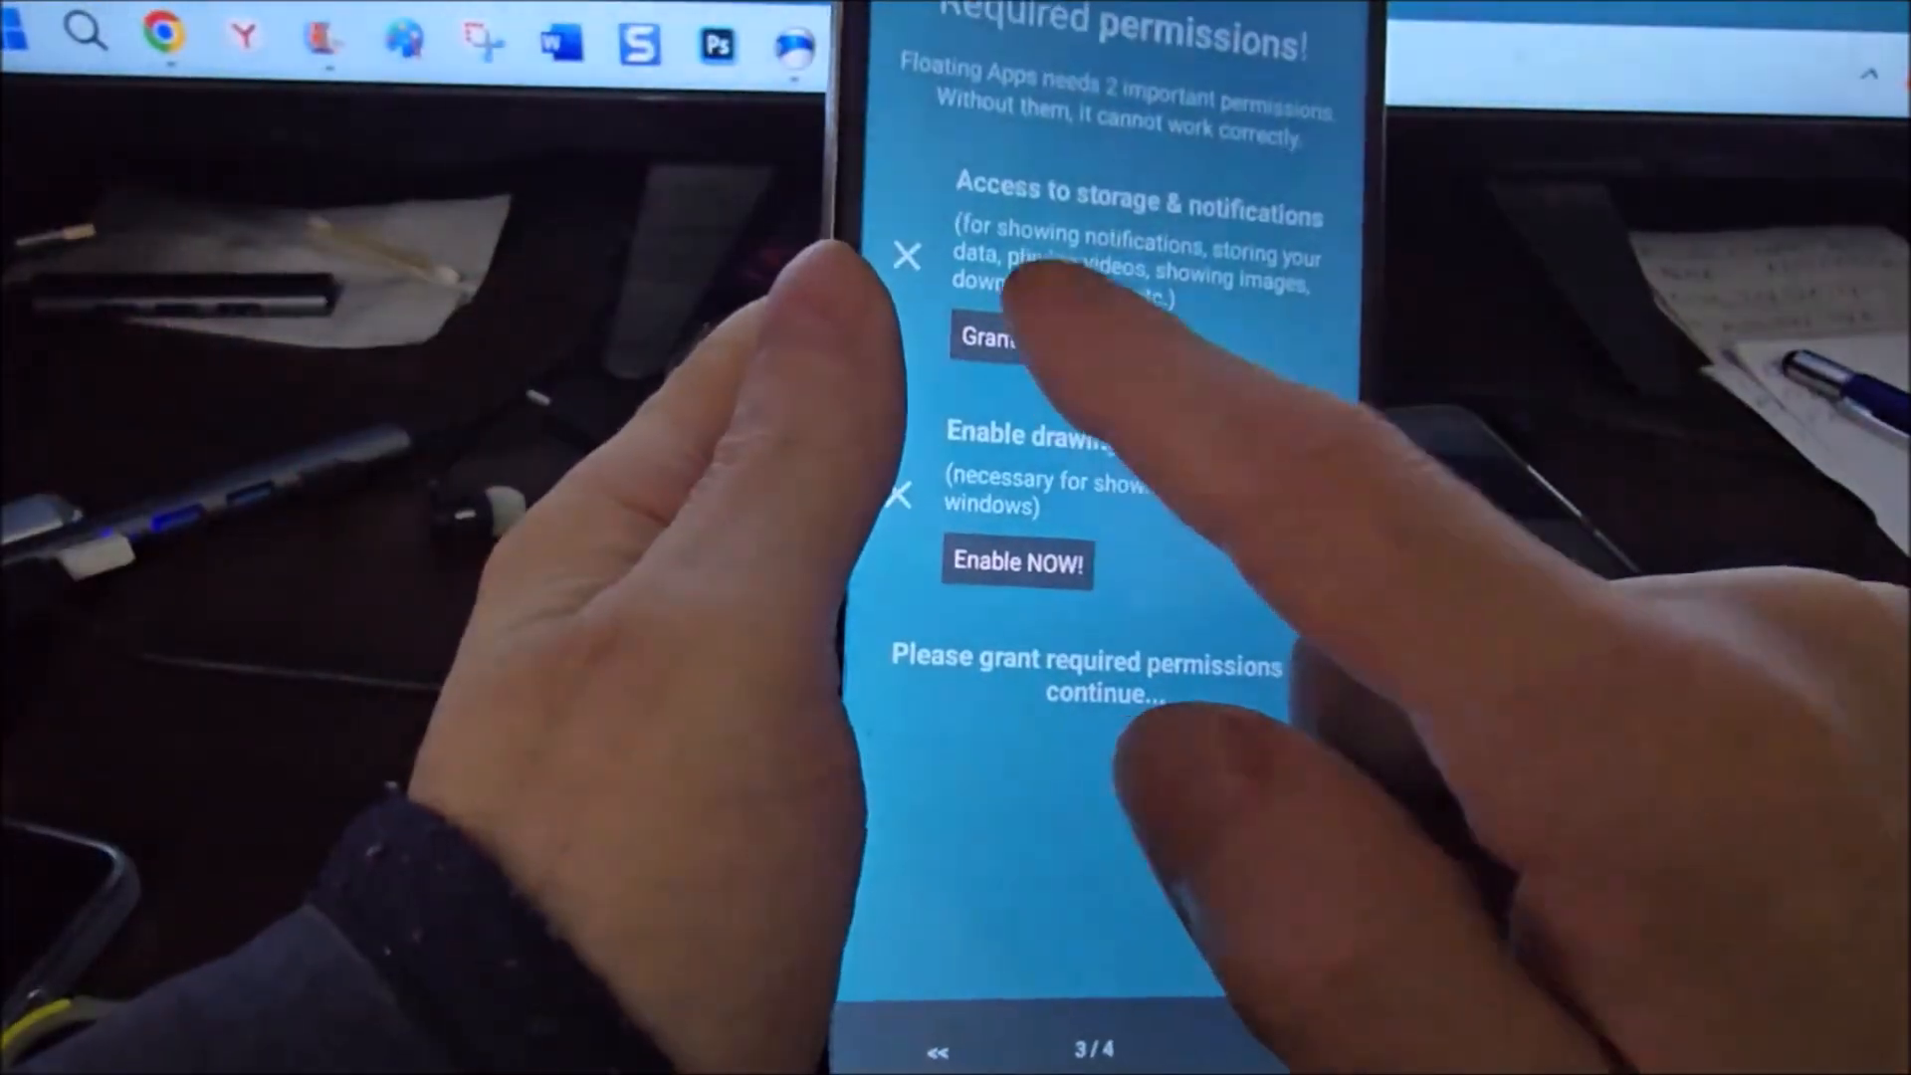
- Grant Floating Apps storage and notification access and enable drawing over other apps
left_click(995, 338)
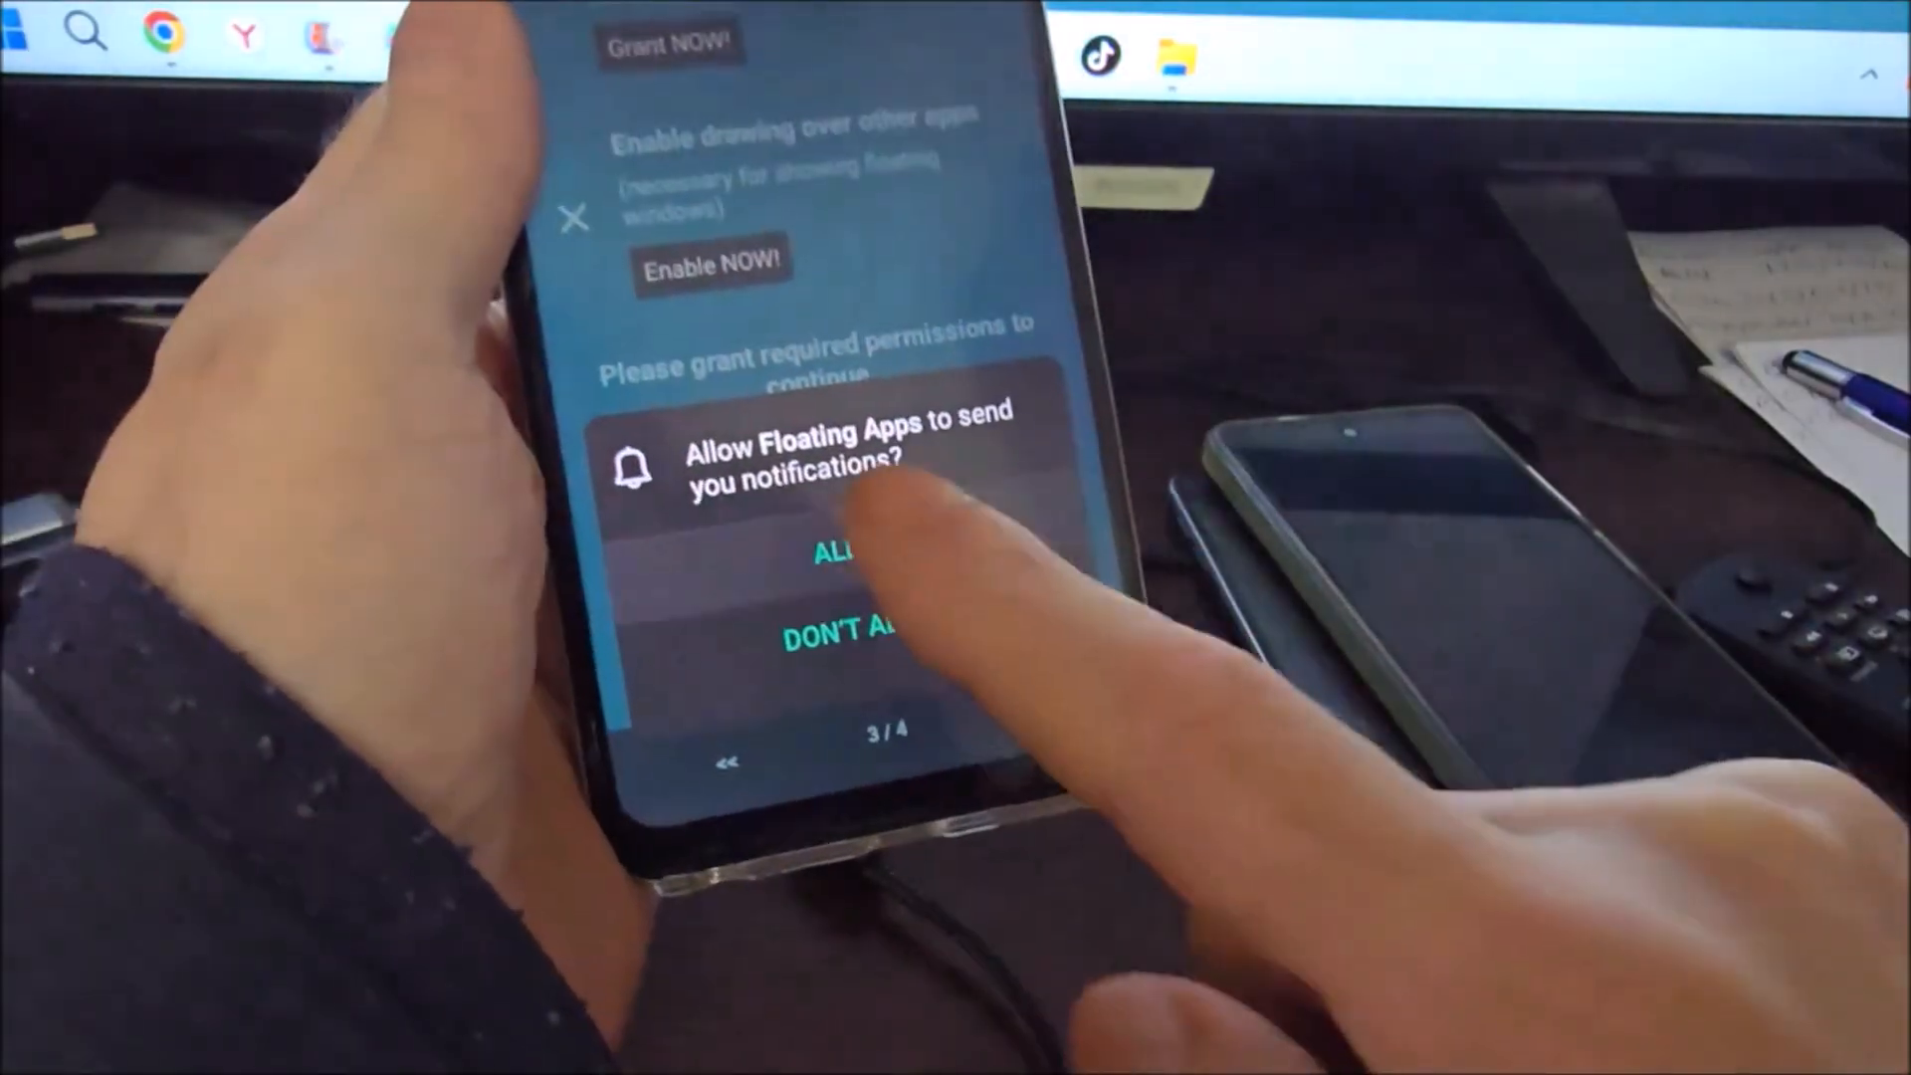
left_click(841, 550)
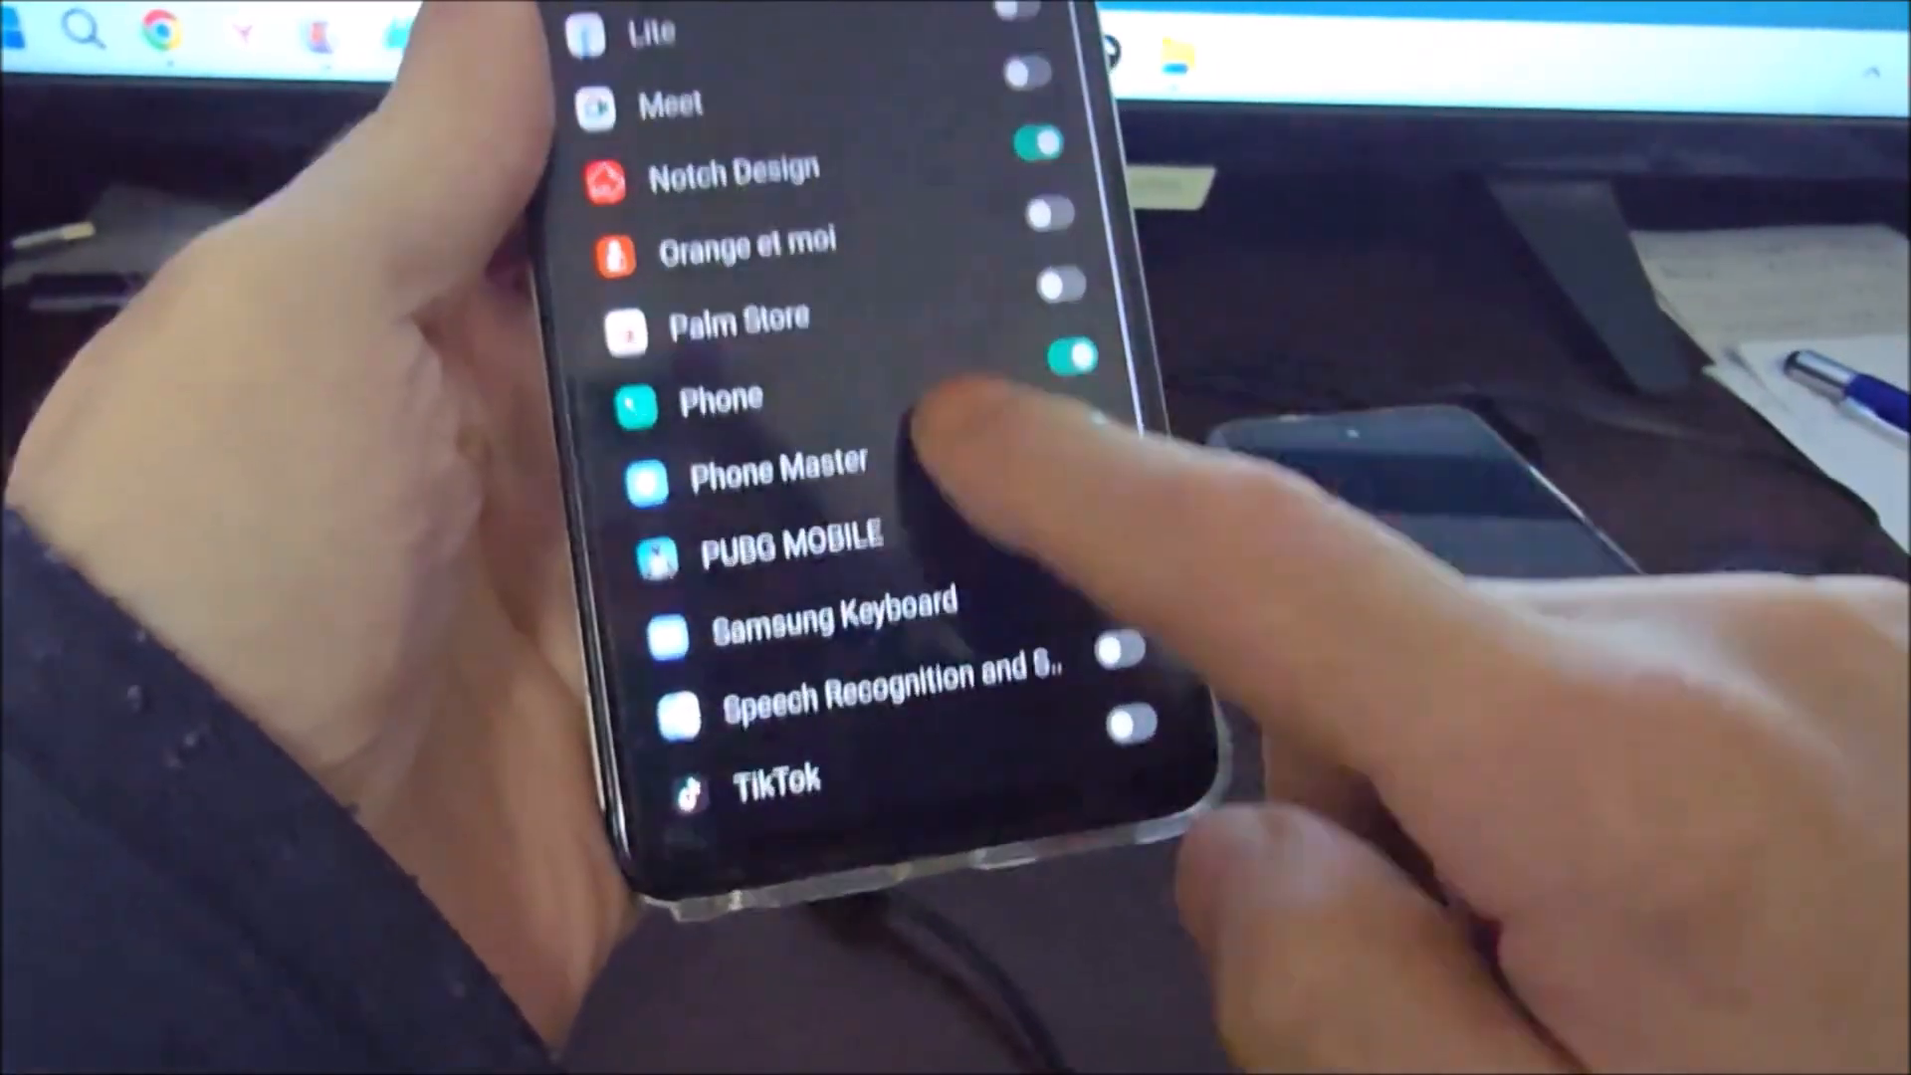
scroll("down", 3)
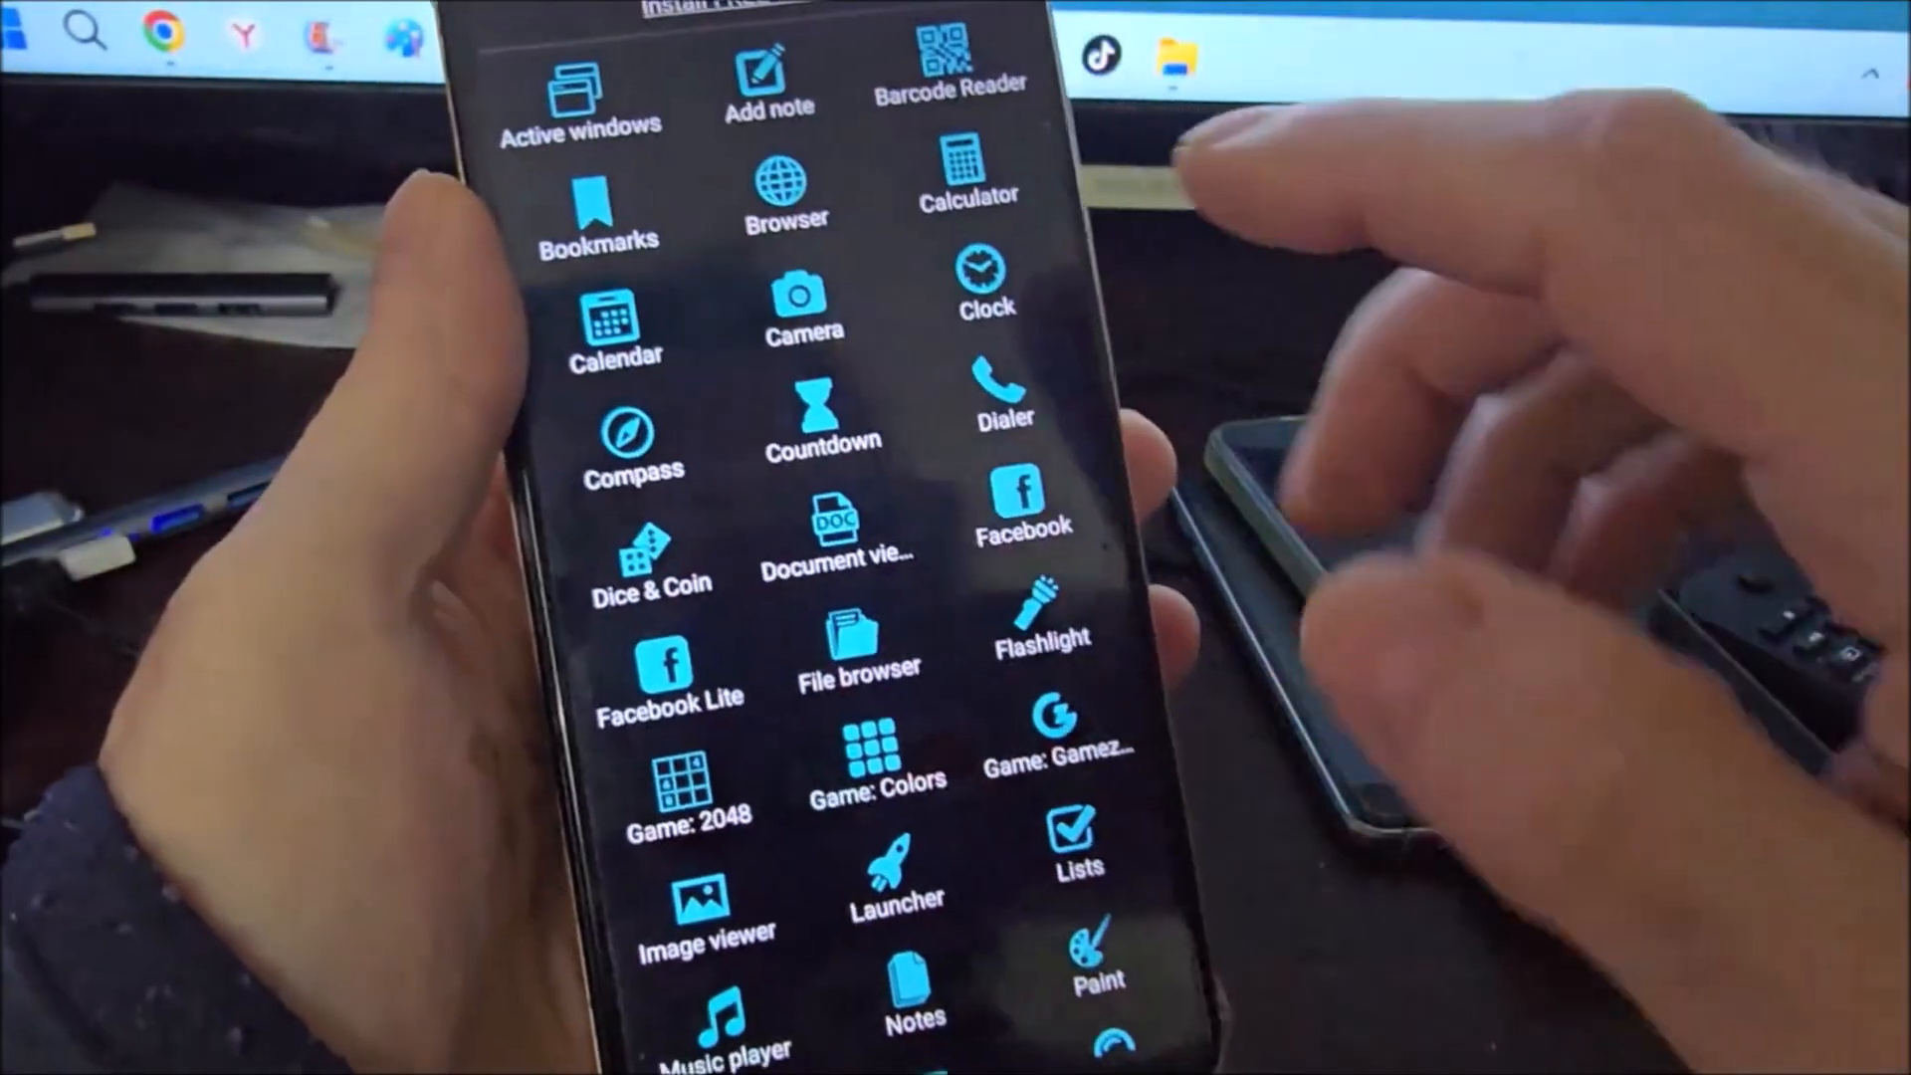
- Scroll the floating tools list to reveal Recorder, Screenshots and Tally counter
scroll("down", 3)
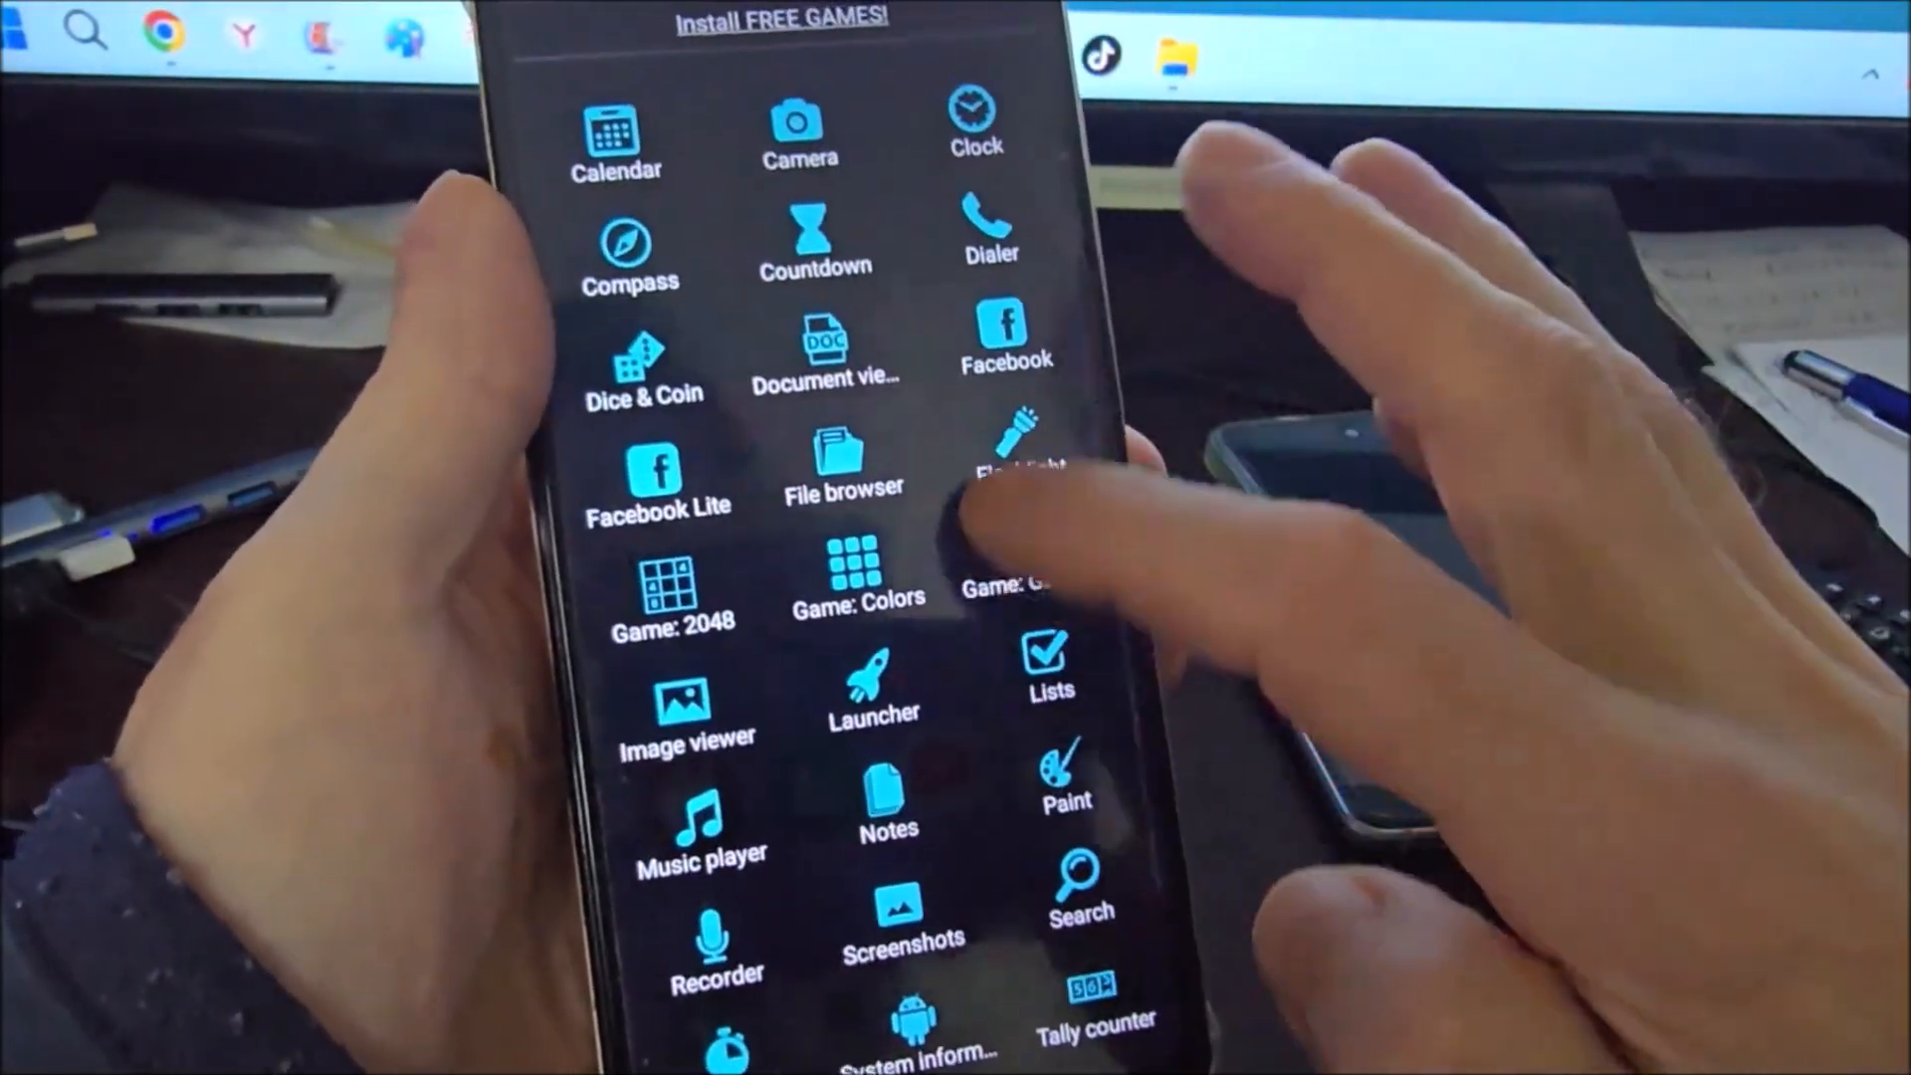